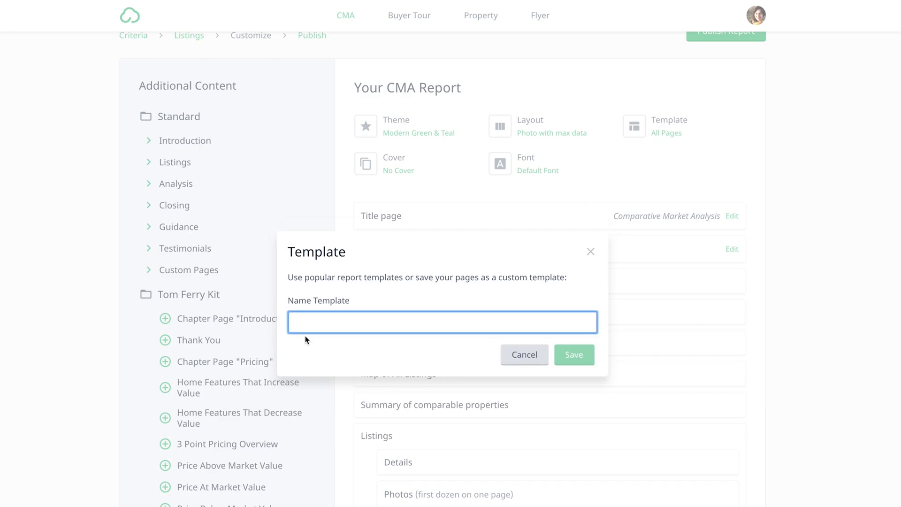
Name the custom report template 'Web Lead' and save it.
text(Web Lead)
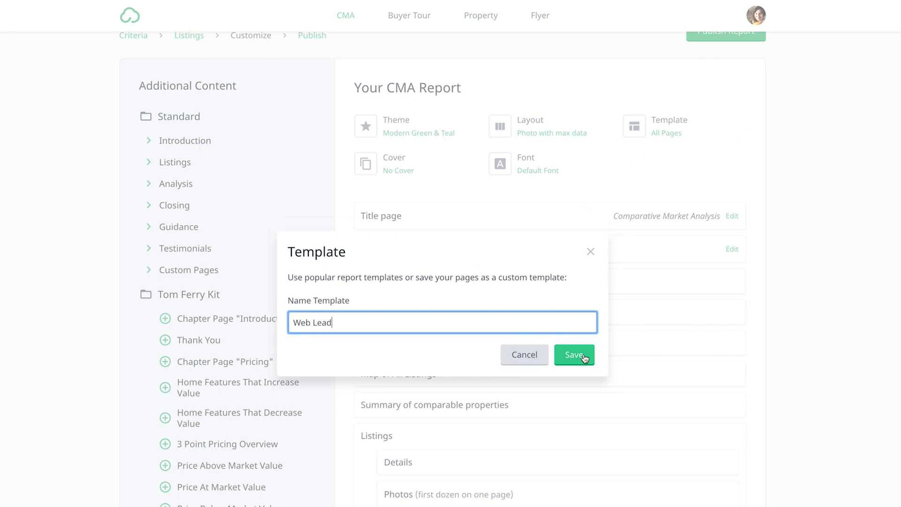
click(573, 354)
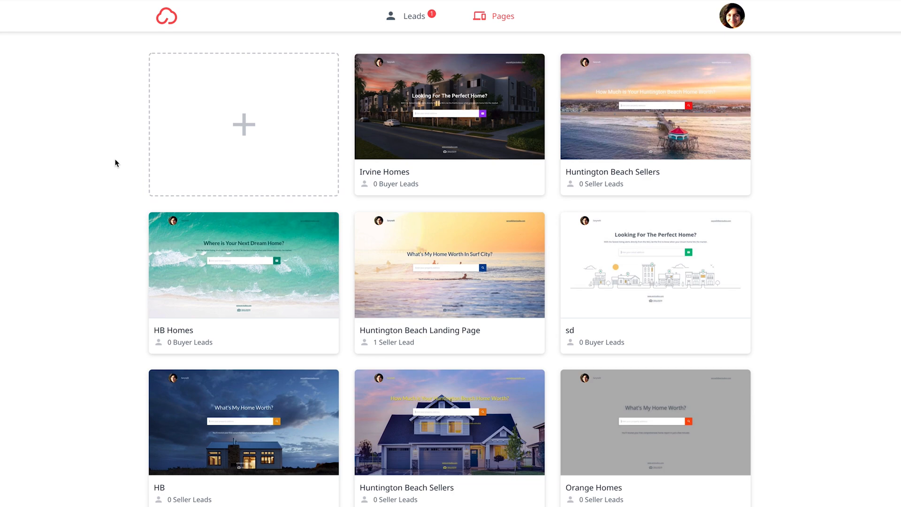
Start a new Sellers landing page and choose its design.
click(243, 125)
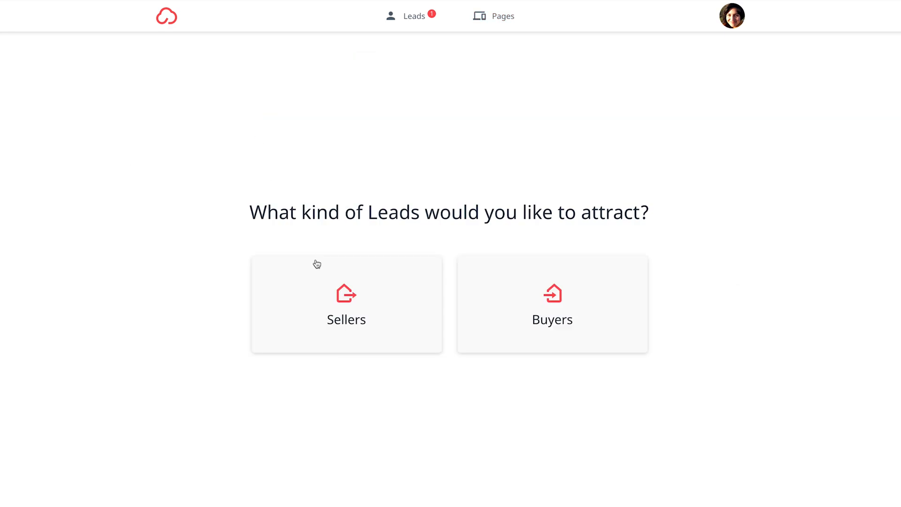
click(347, 303)
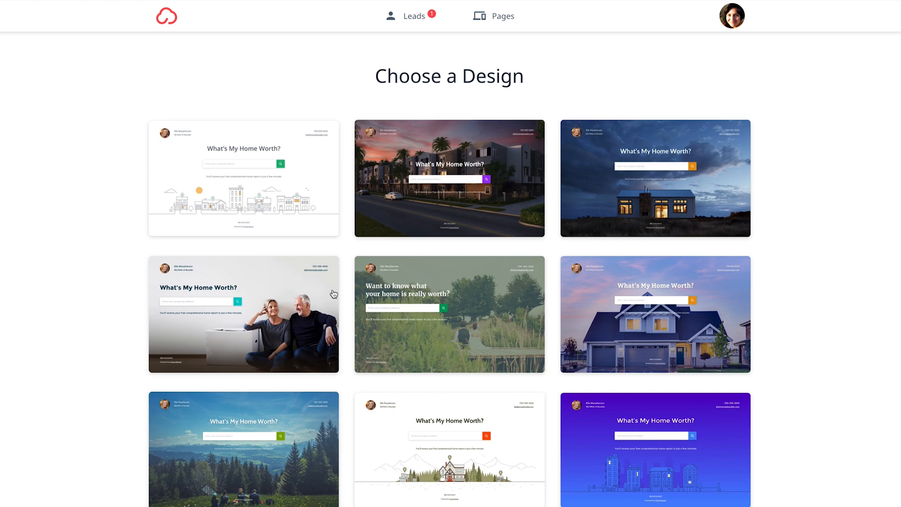
click(449, 314)
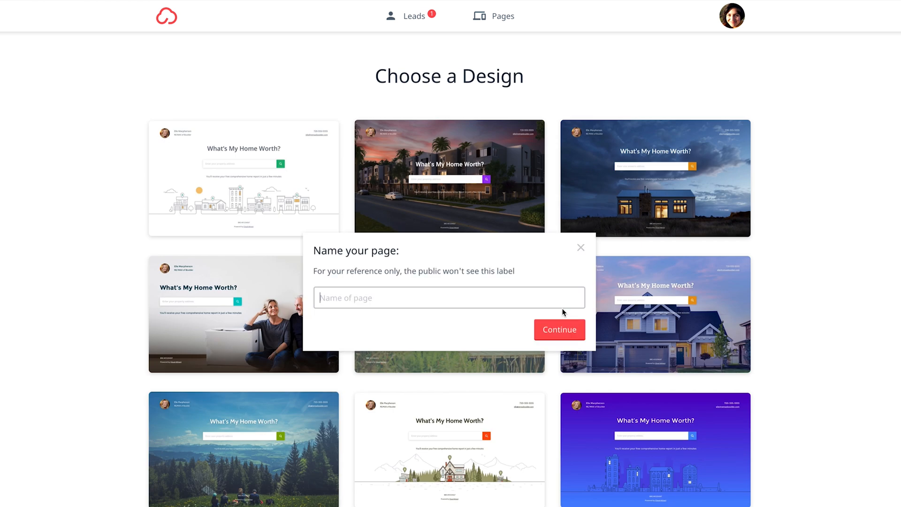
Name the page 'Irvine Sellers', include the home value range with the CMA, and share to Facebook.
text(Irvine Sellers)
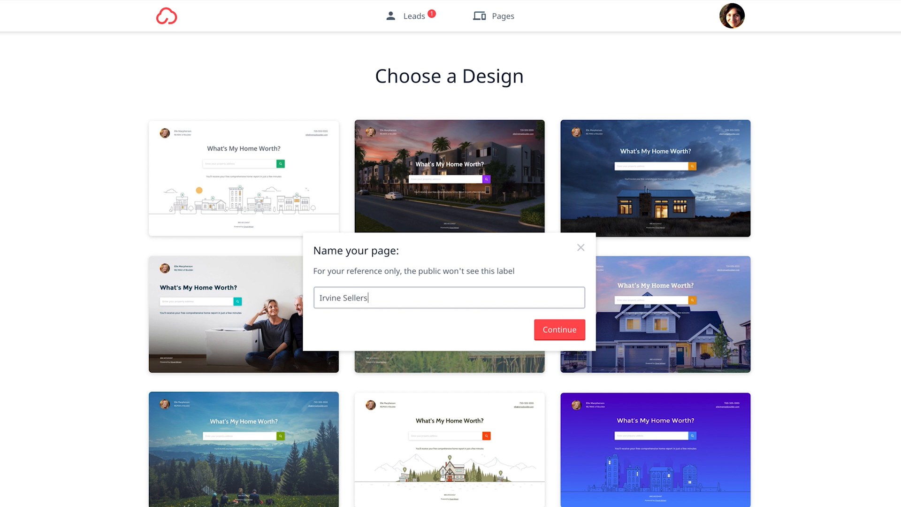
click(558, 329)
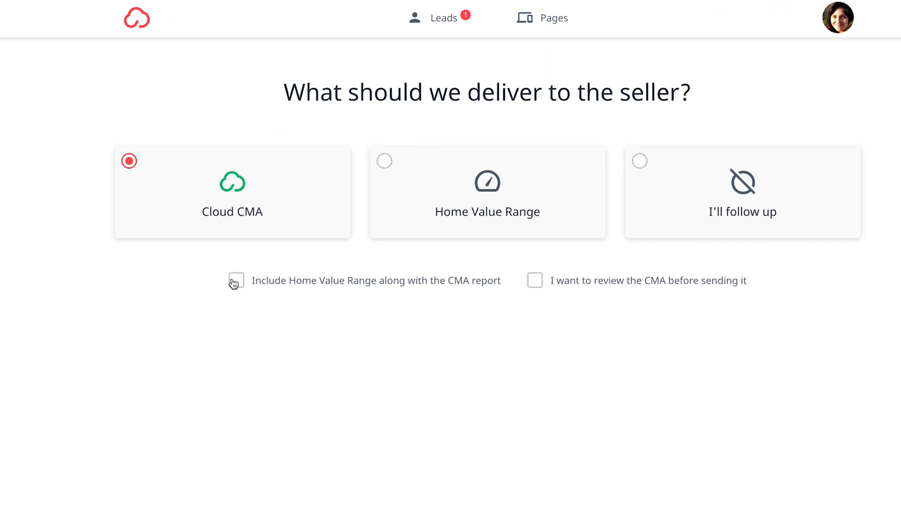
click(237, 281)
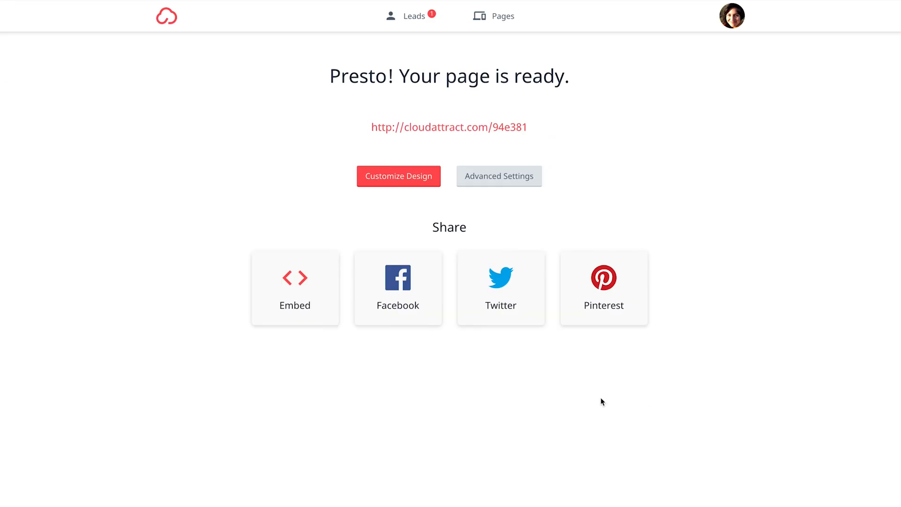
mouse_move(361, 295)
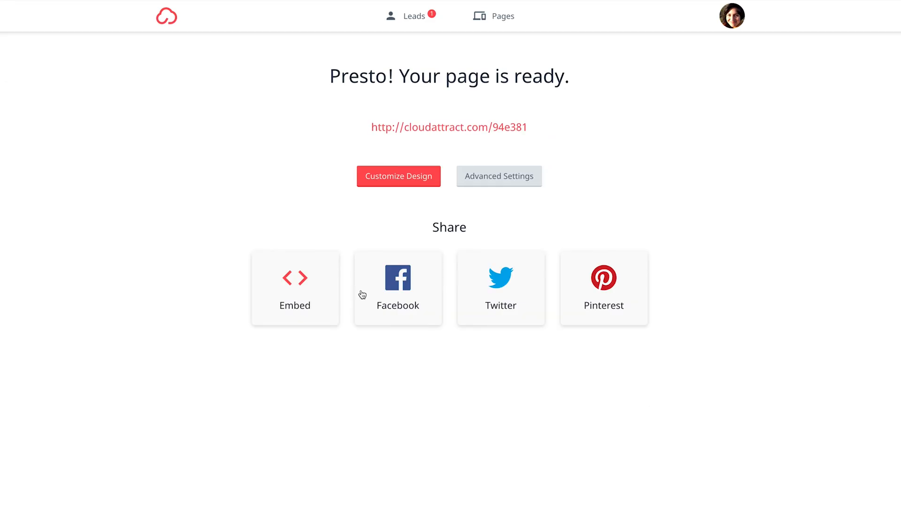
click(398, 288)
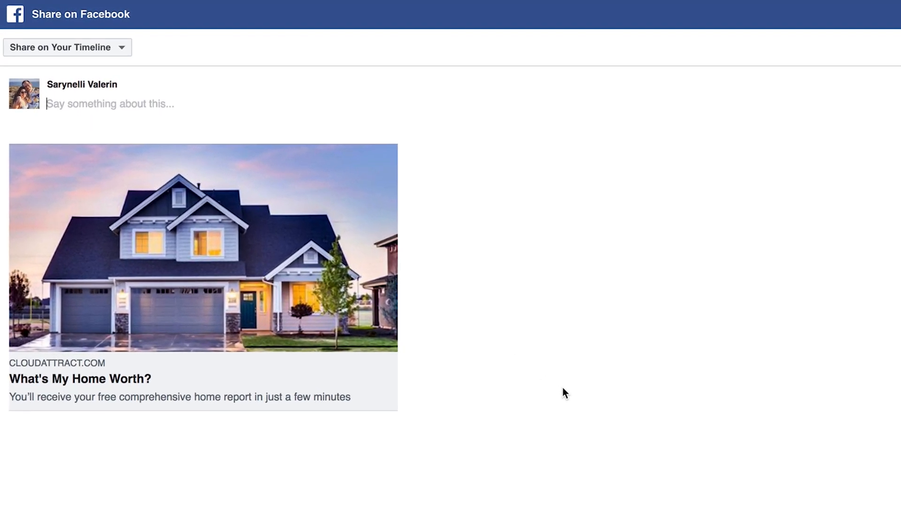
Add the comment 'Insert compelling comment here' to the Facebook share post.
text(Insert compel)
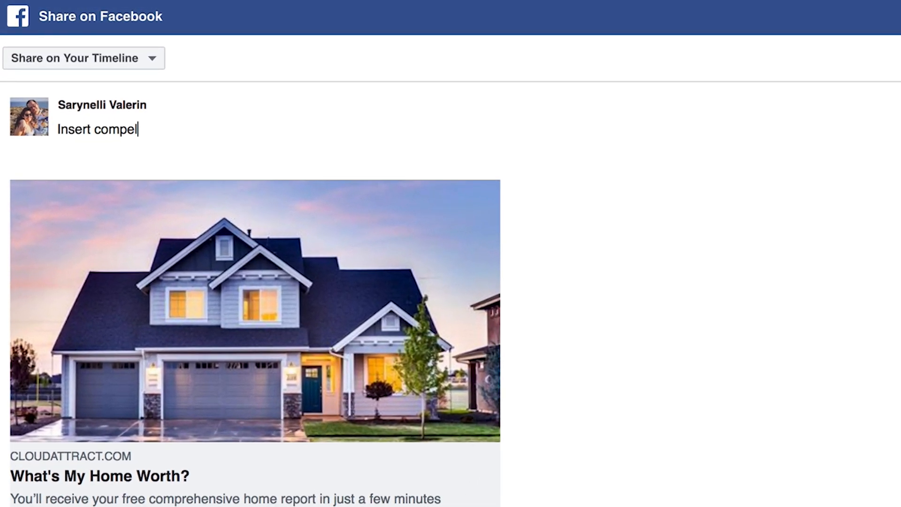
text(ling comment here)
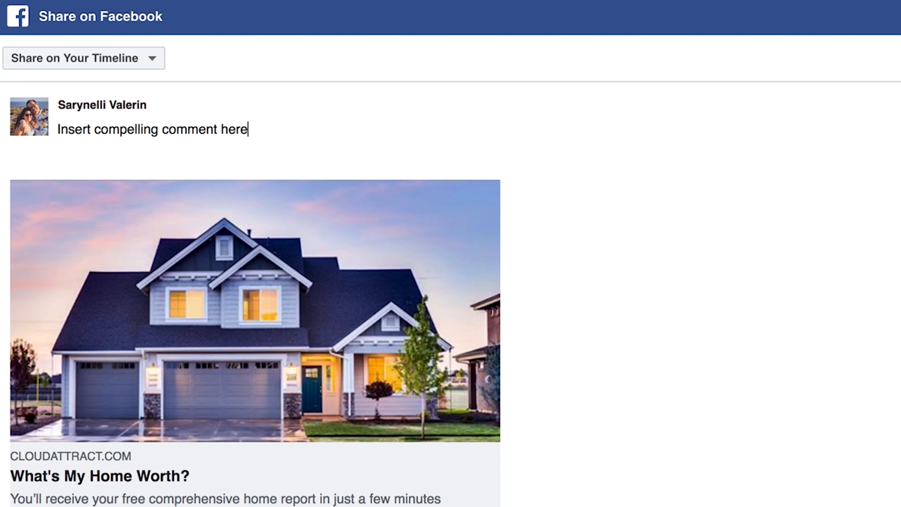